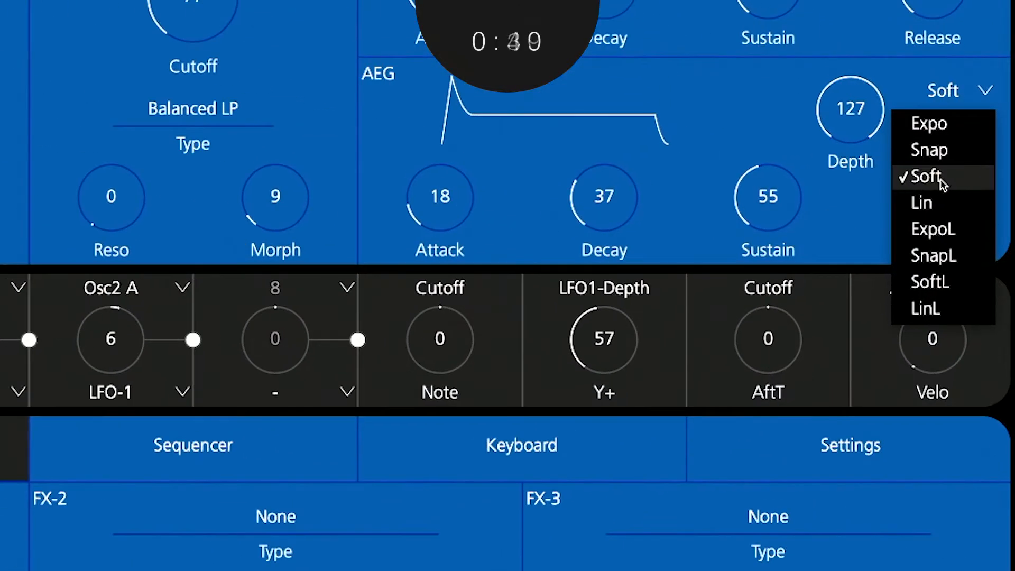
mouse_move(939, 231)
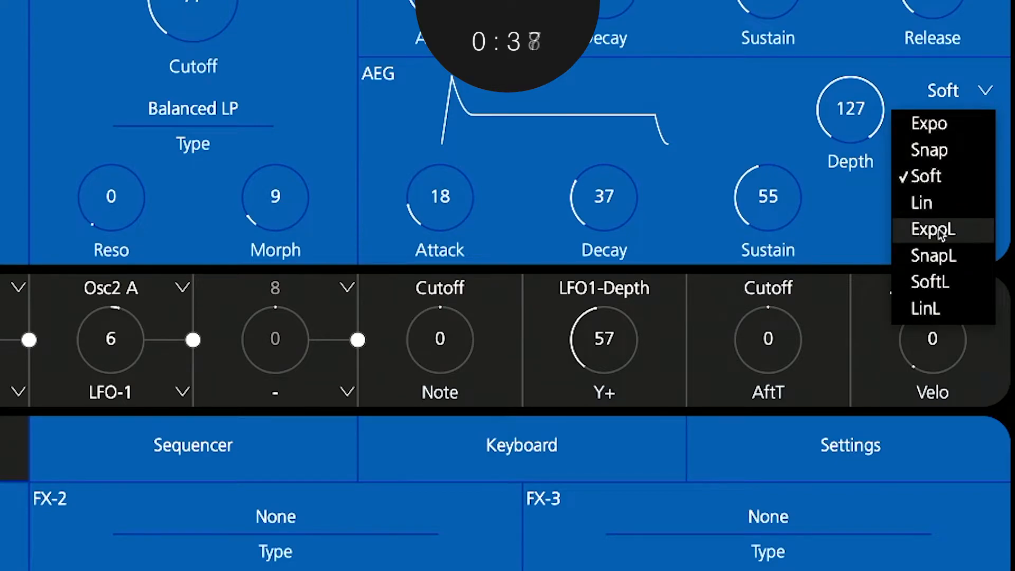
mouse_move(931, 283)
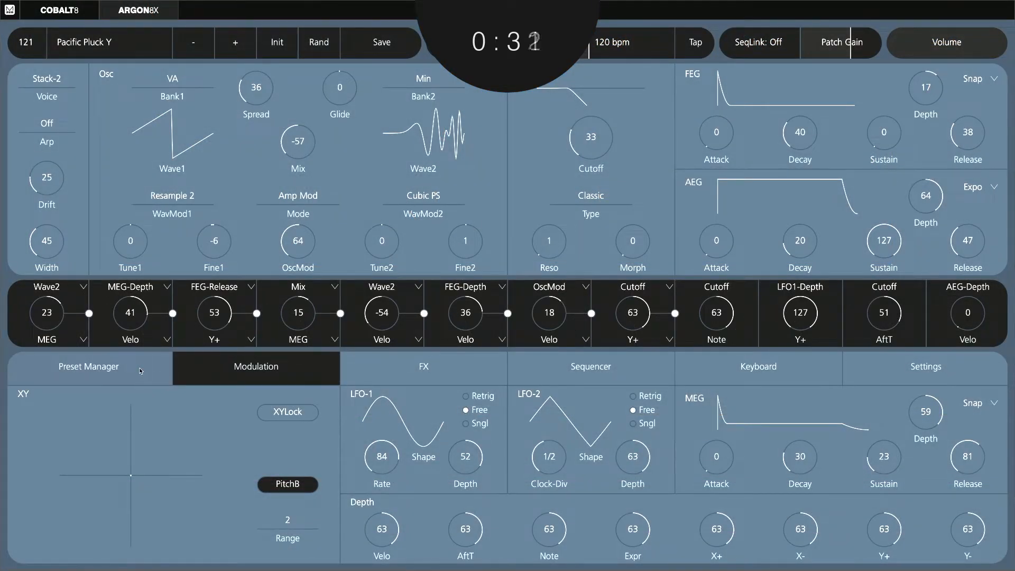
mouse_move(109, 374)
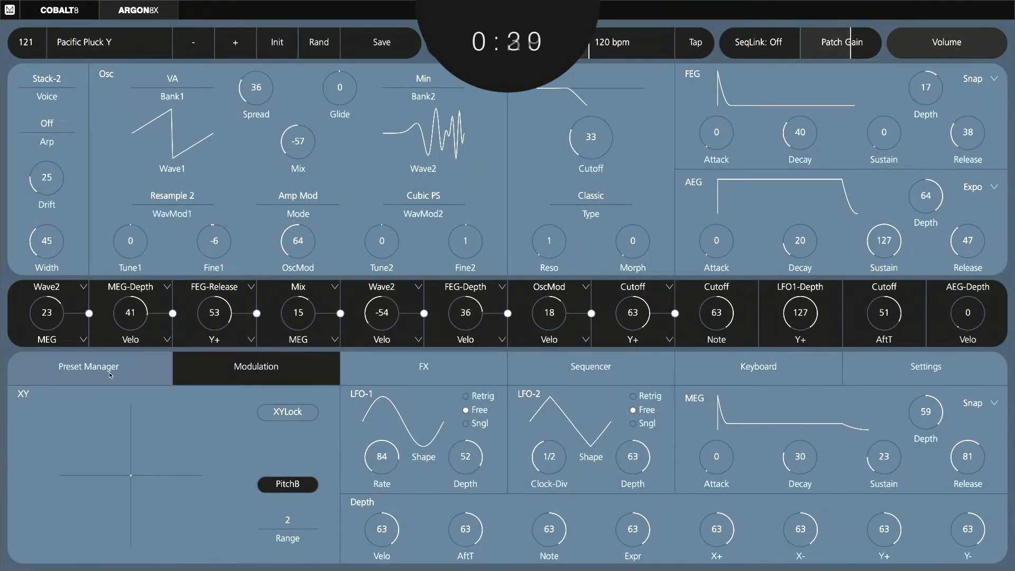